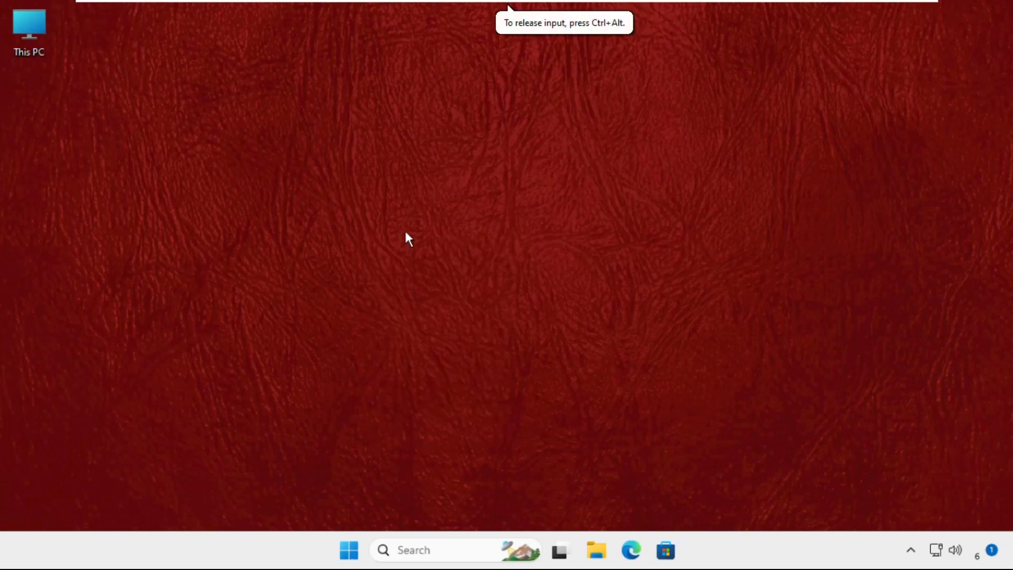
mouse_move(194, 243)
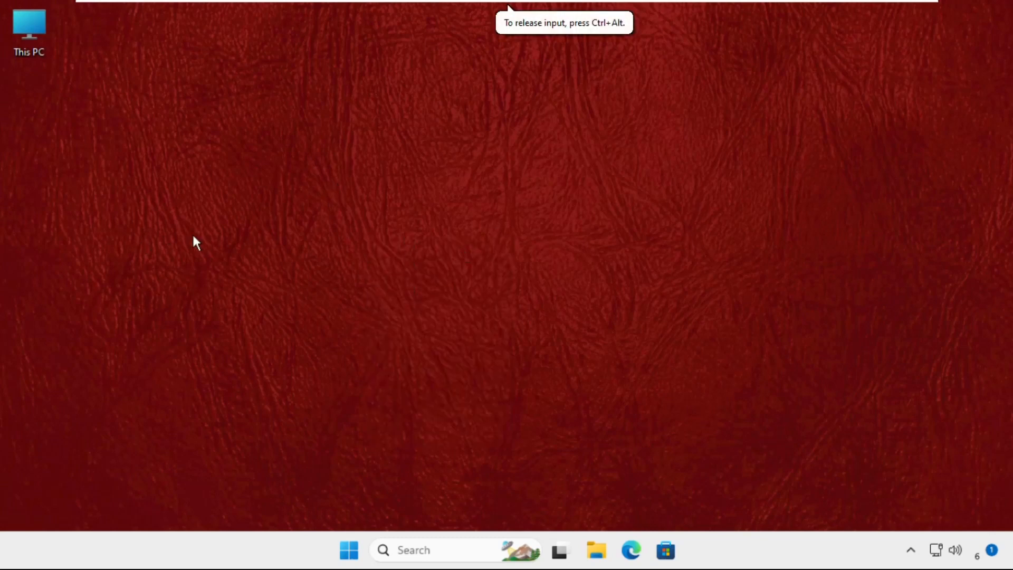
mouse_move(455, 286)
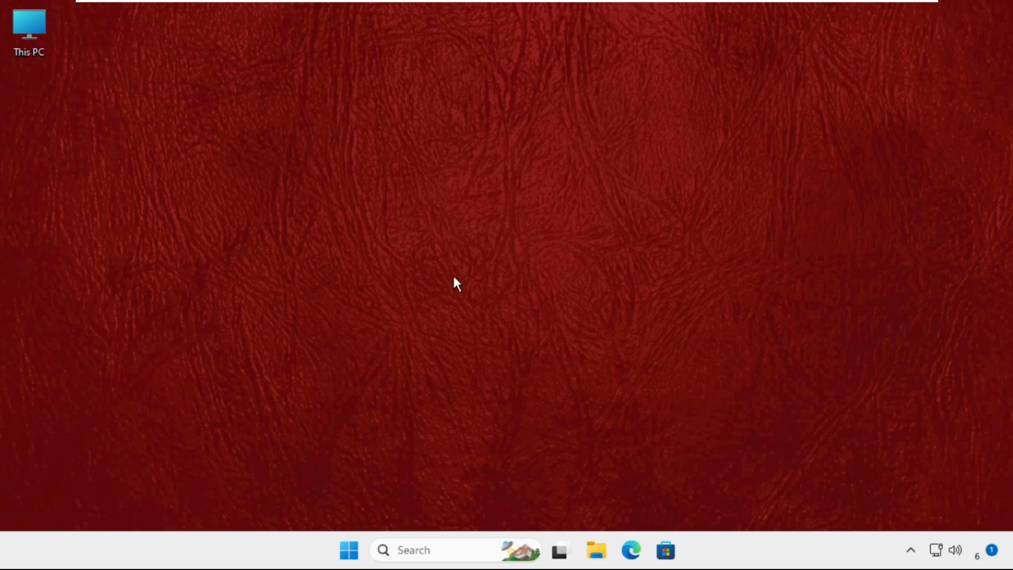
mouse_move(444, 228)
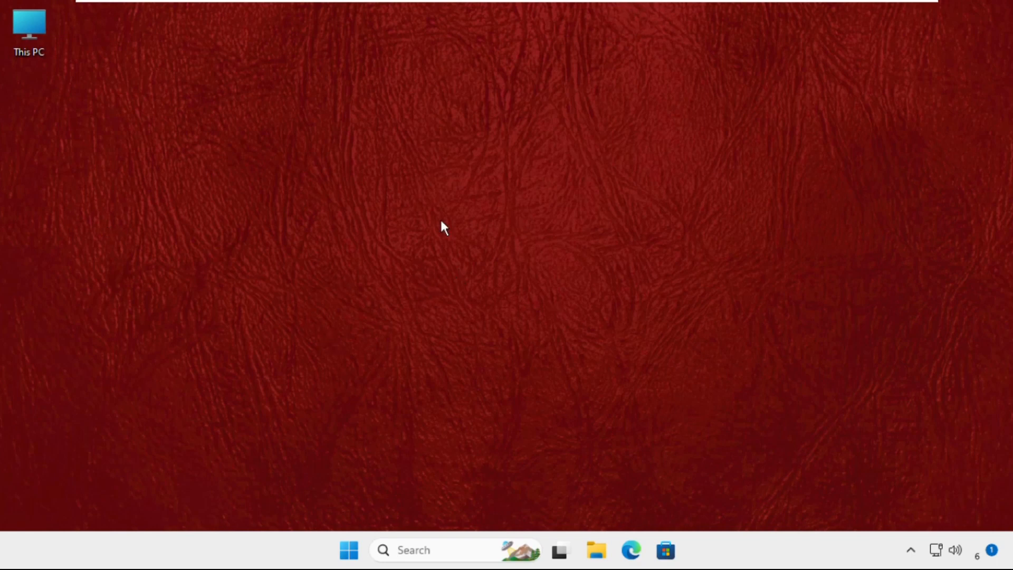
mouse_move(340, 288)
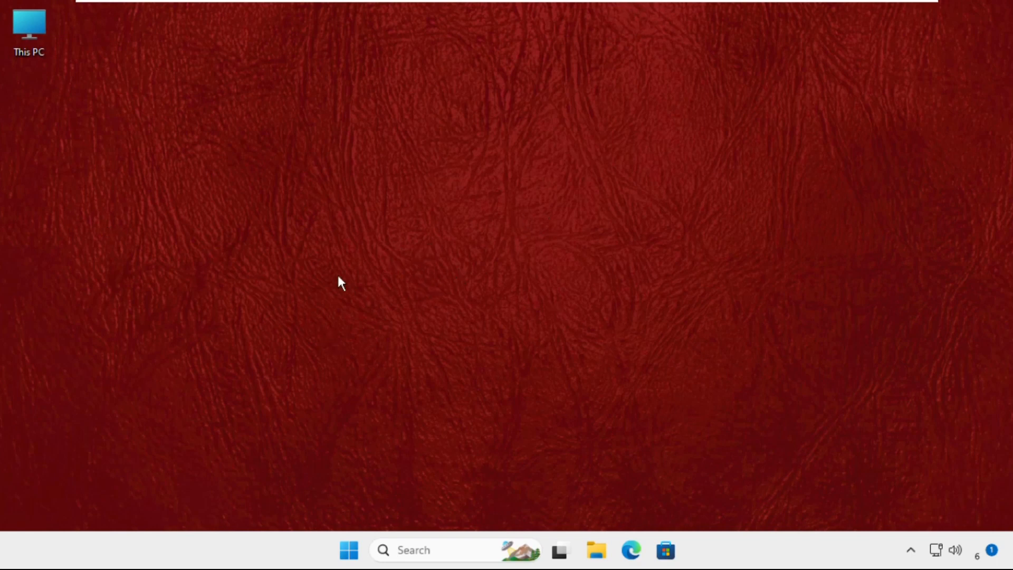
mouse_move(375, 278)
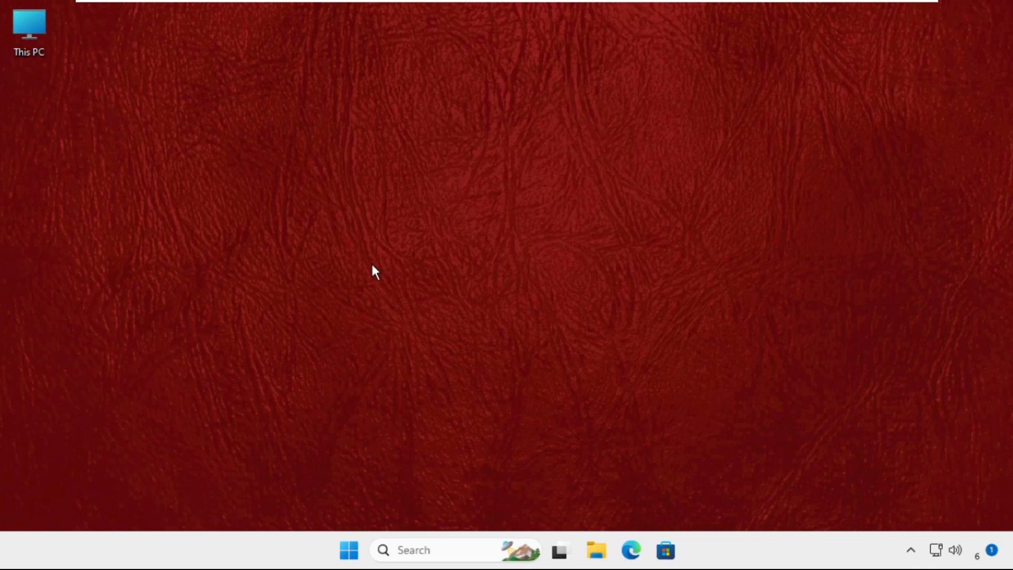
mouse_move(479, 283)
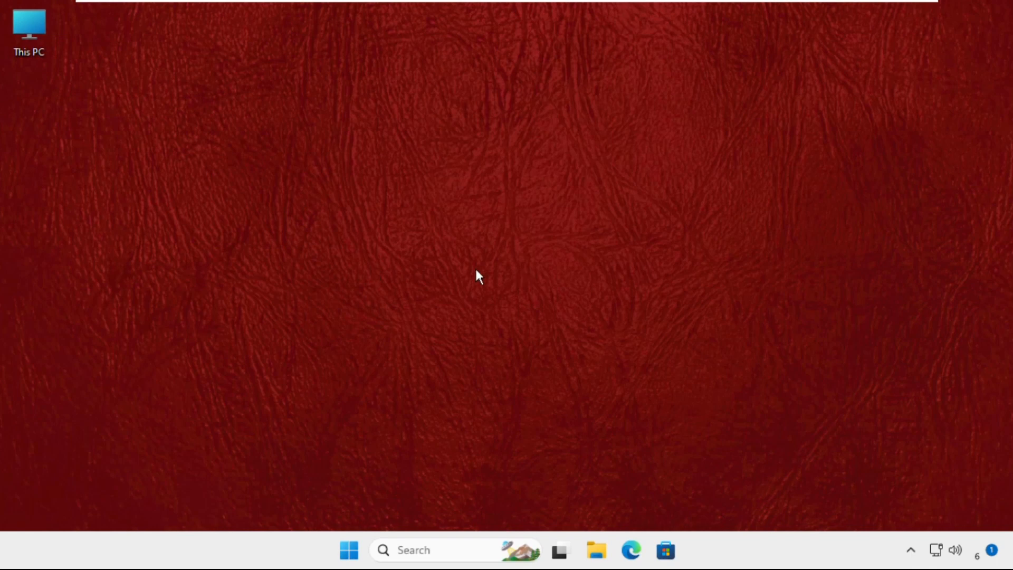
mouse_move(438, 439)
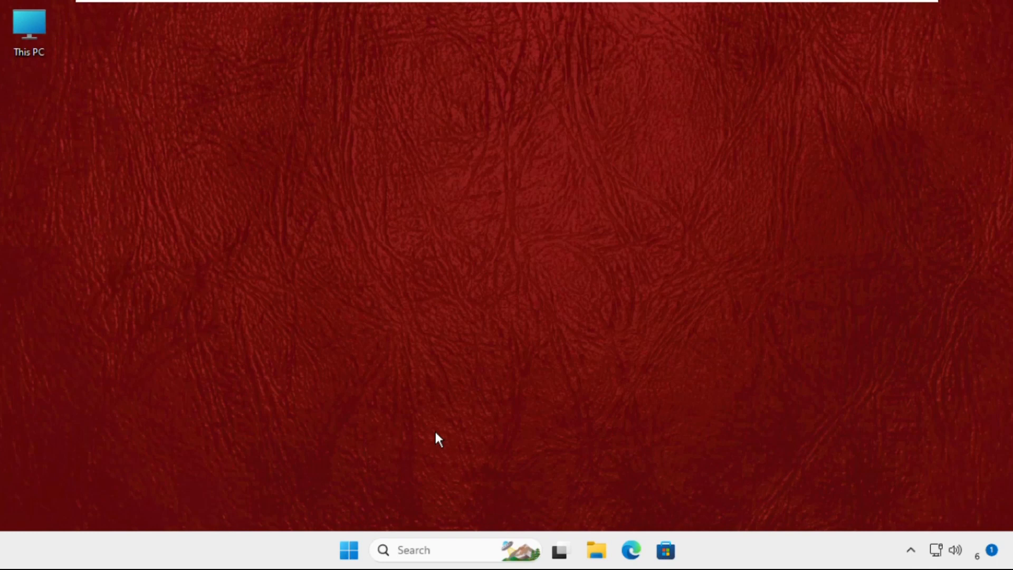
mouse_move(350, 559)
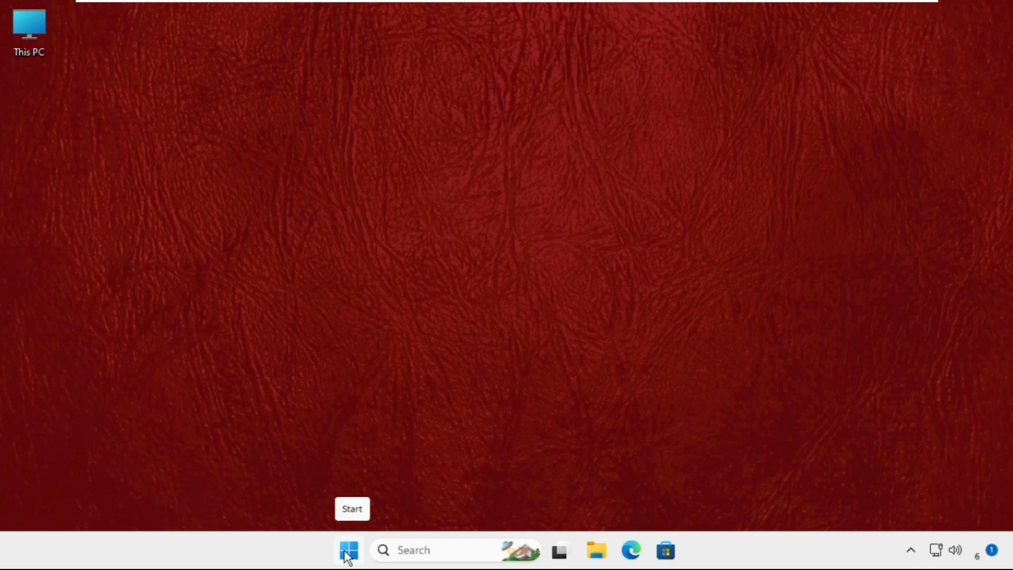
Reach the Accessibility Keyboard page in Settings via the Start quick-link menu, scrolled to On-screen keyboard.
right_click(347, 549)
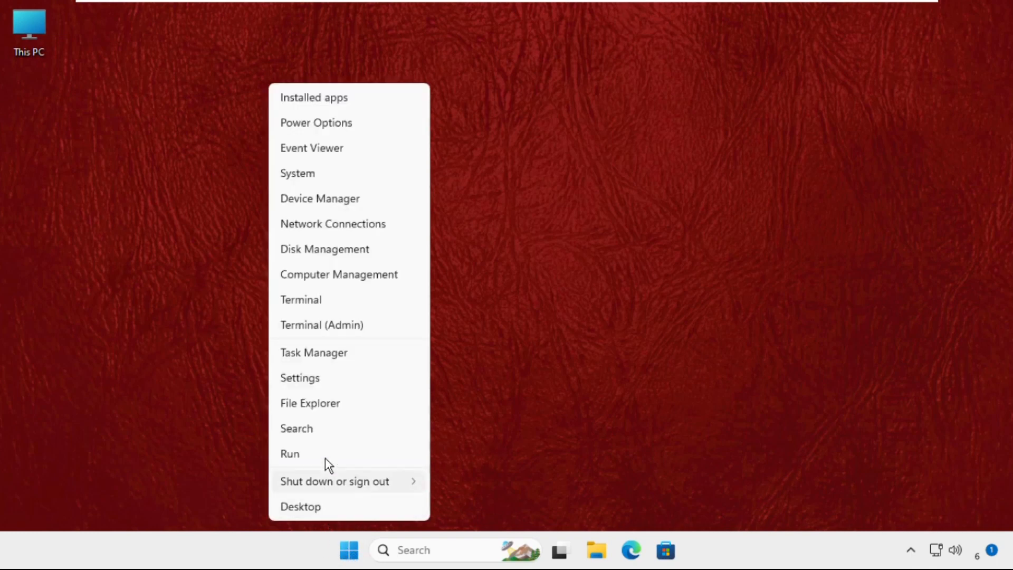
left_click(300, 378)
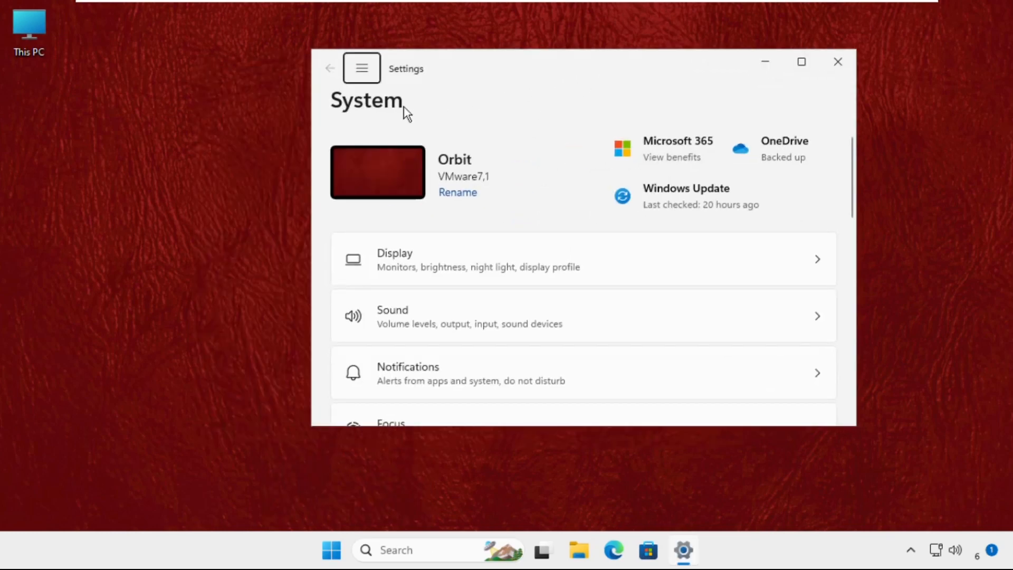
left_click(361, 68)
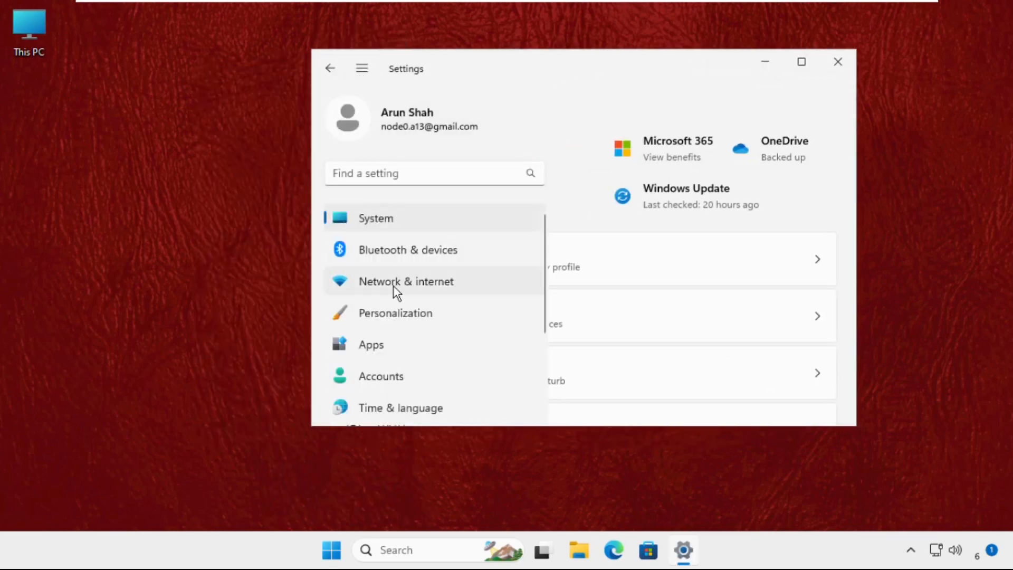
scroll("down", 3)
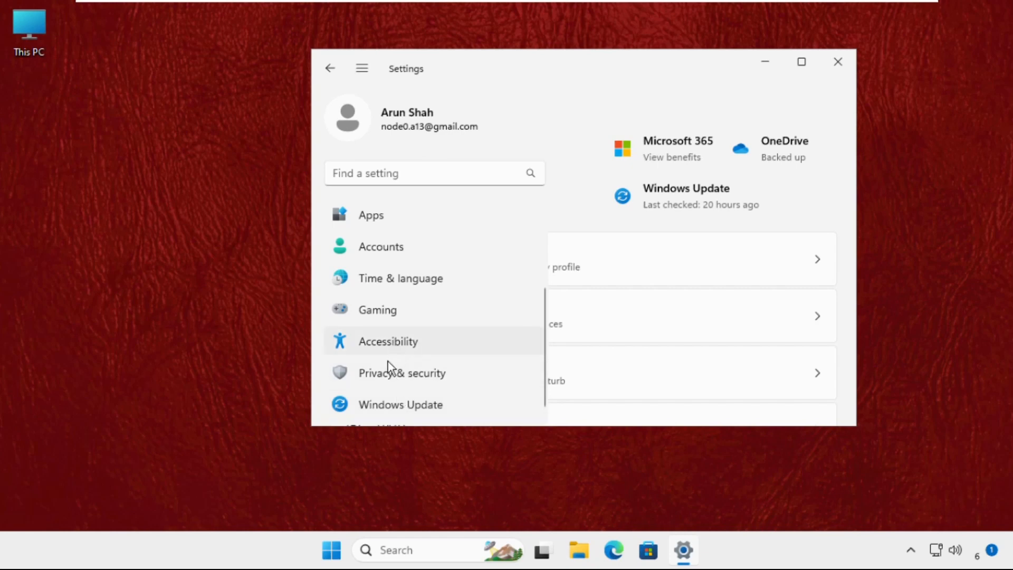
left_click(388, 342)
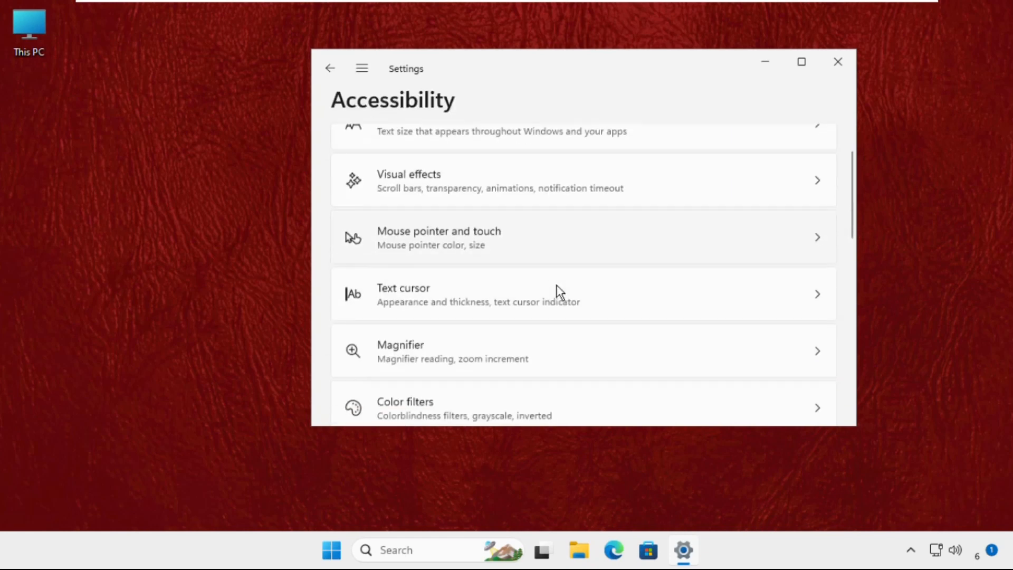
scroll("down", 3)
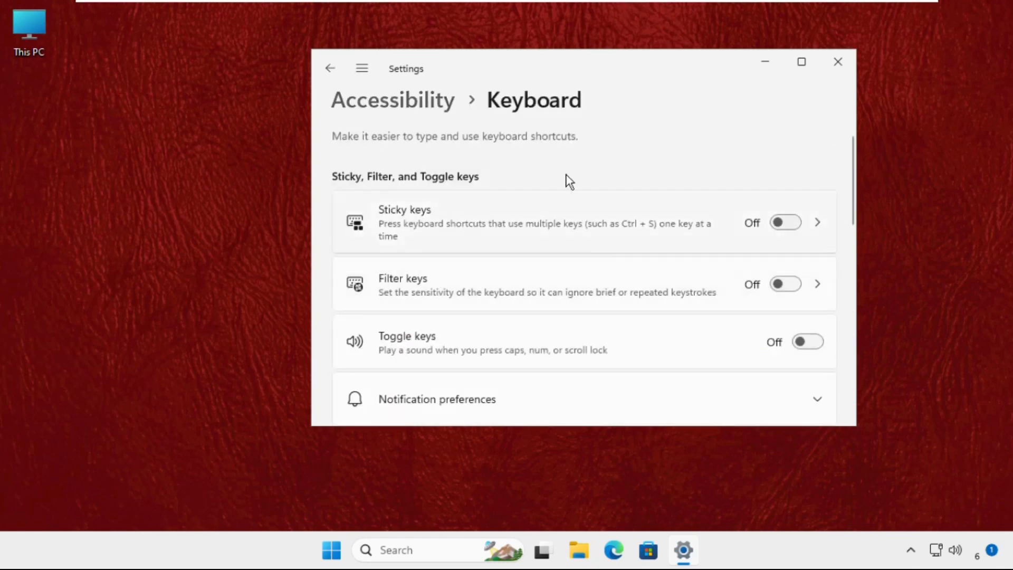
scroll("down", 3)
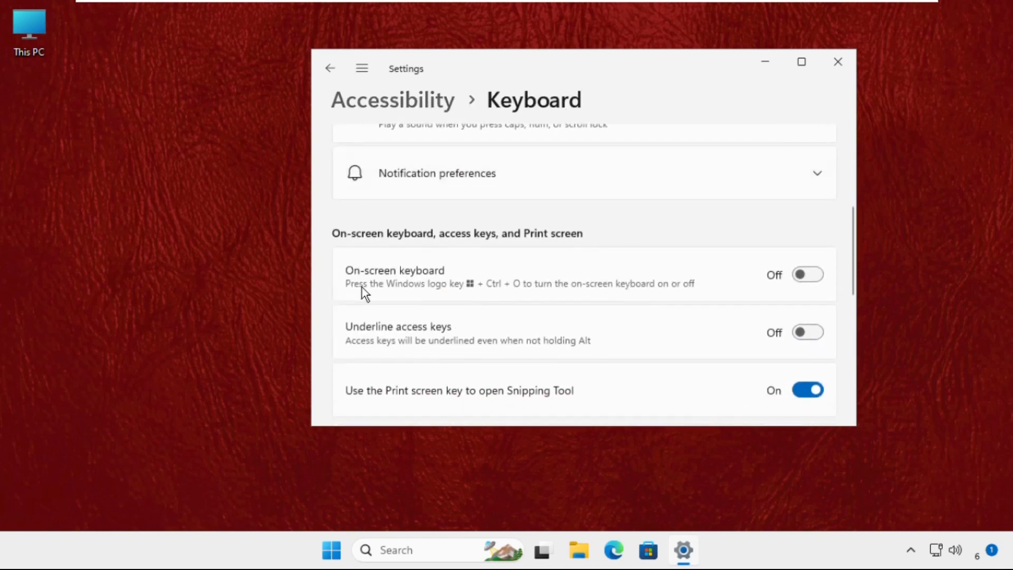
mouse_move(665, 285)
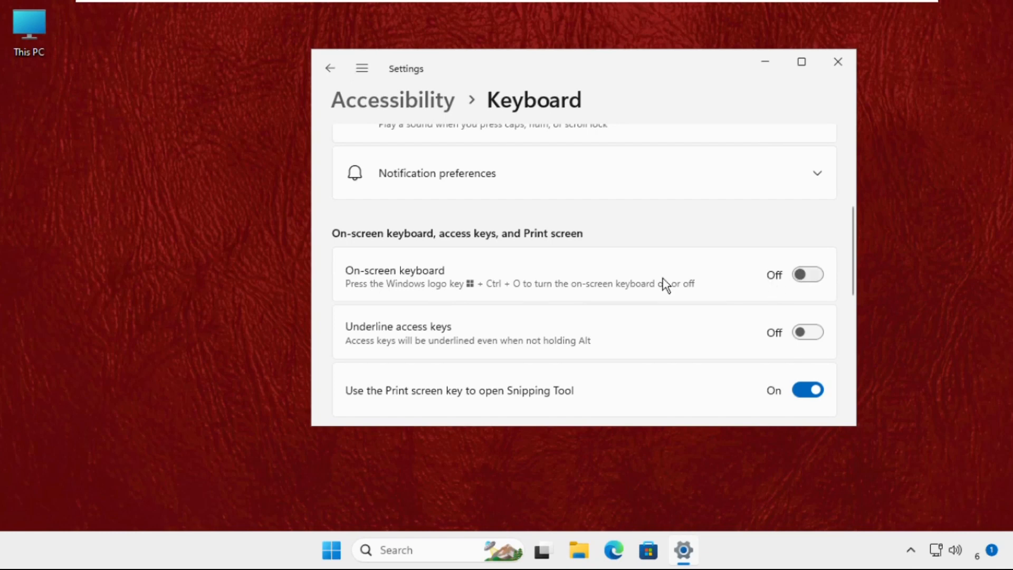
Switch On-screen keyboard to On, then head to Control Panel from the taskbar.
left_click(808, 275)
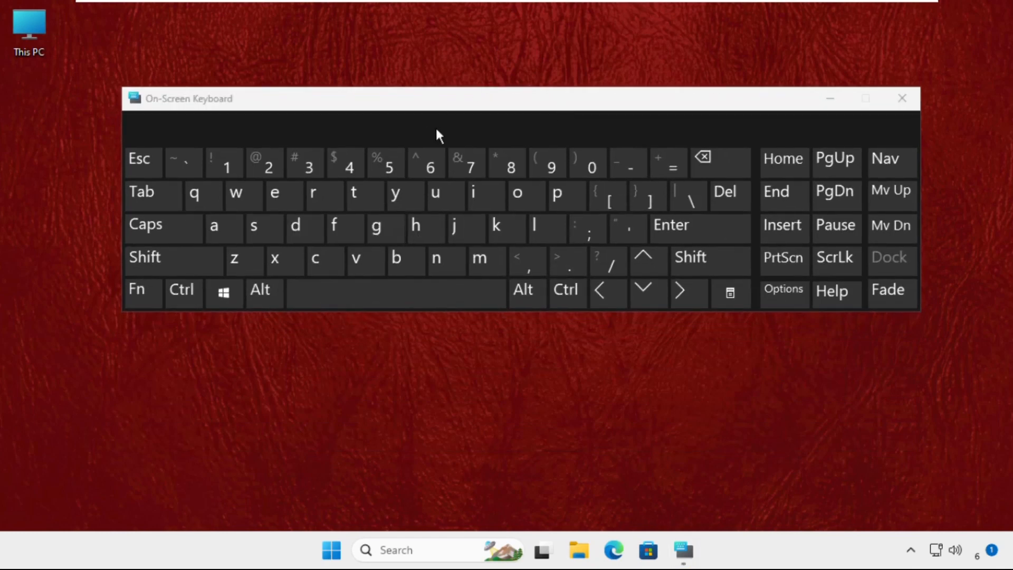
mouse_move(492, 445)
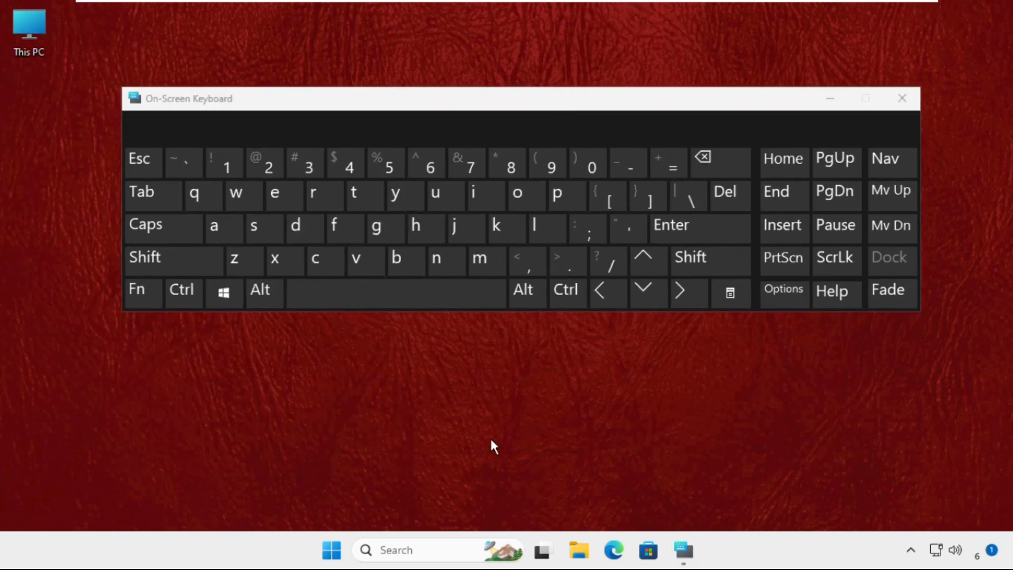
left_click(399, 550)
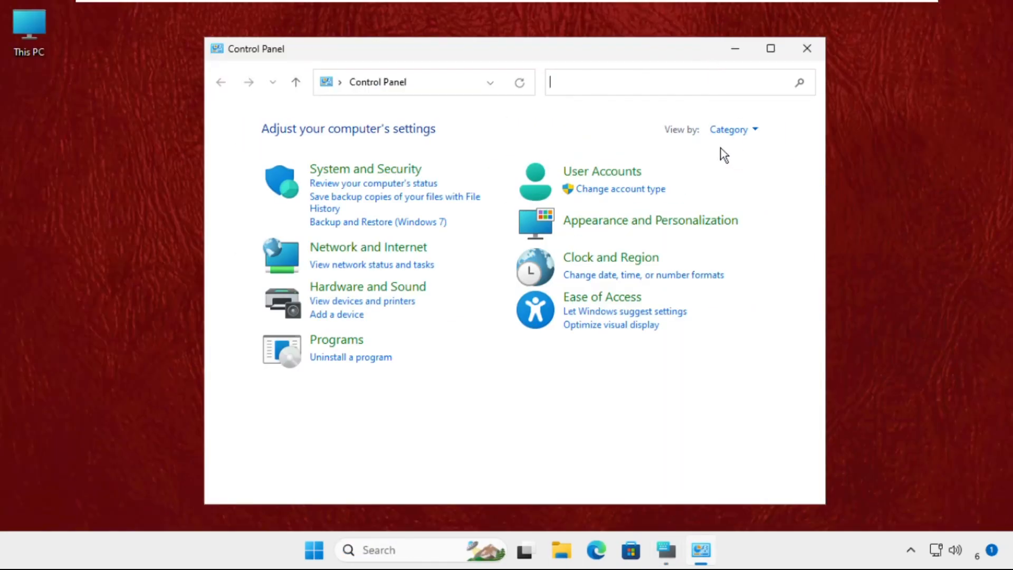
Set Control Panel's View by option to Small icons.
left_click(735, 129)
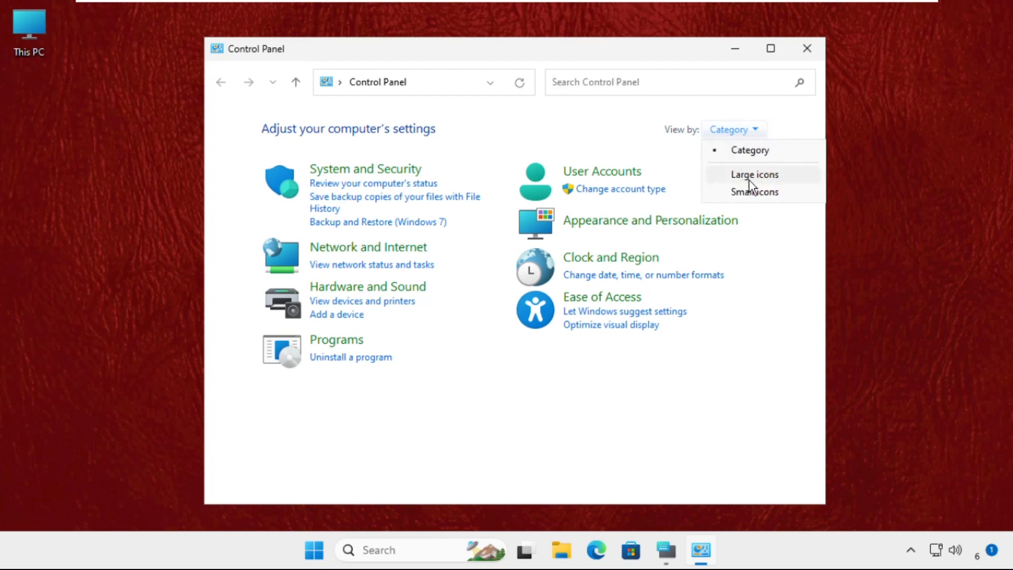
left_click(755, 191)
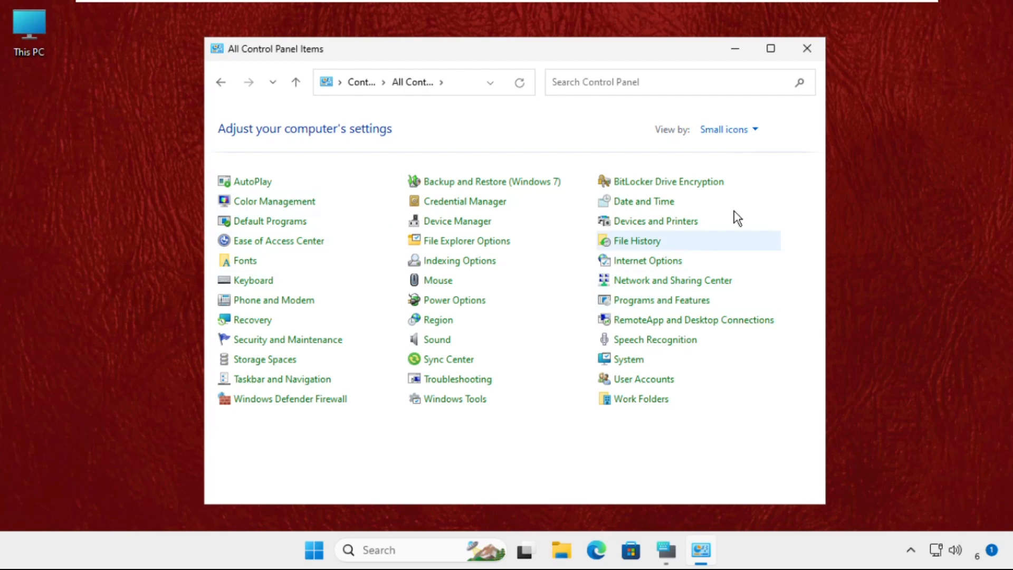
mouse_move(247, 287)
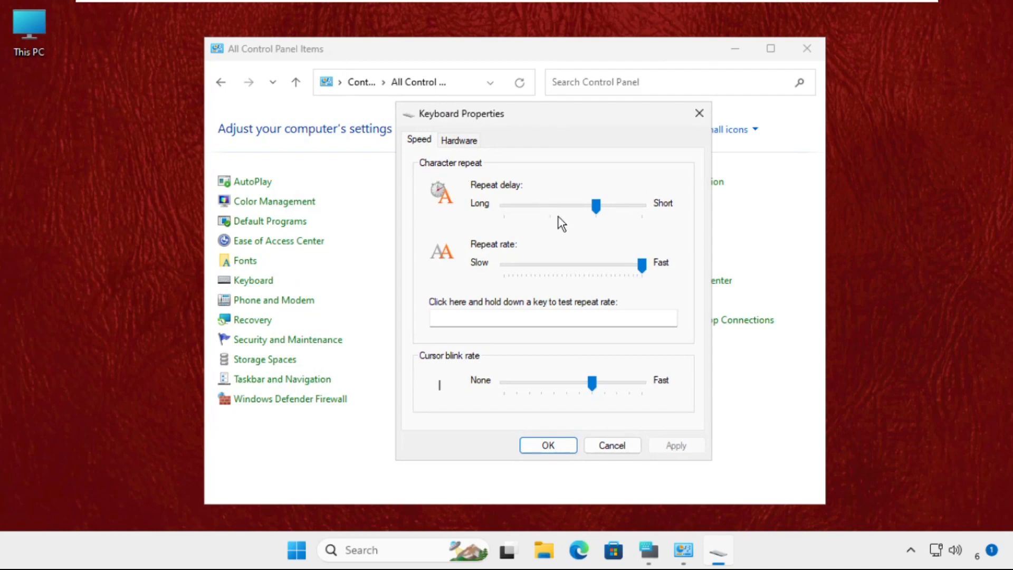
Set keyboard Repeat delay to medium with Repeat rate Fast, confirm with OK, and close Control Panel.
left_click_drag(595, 205, 551, 206)
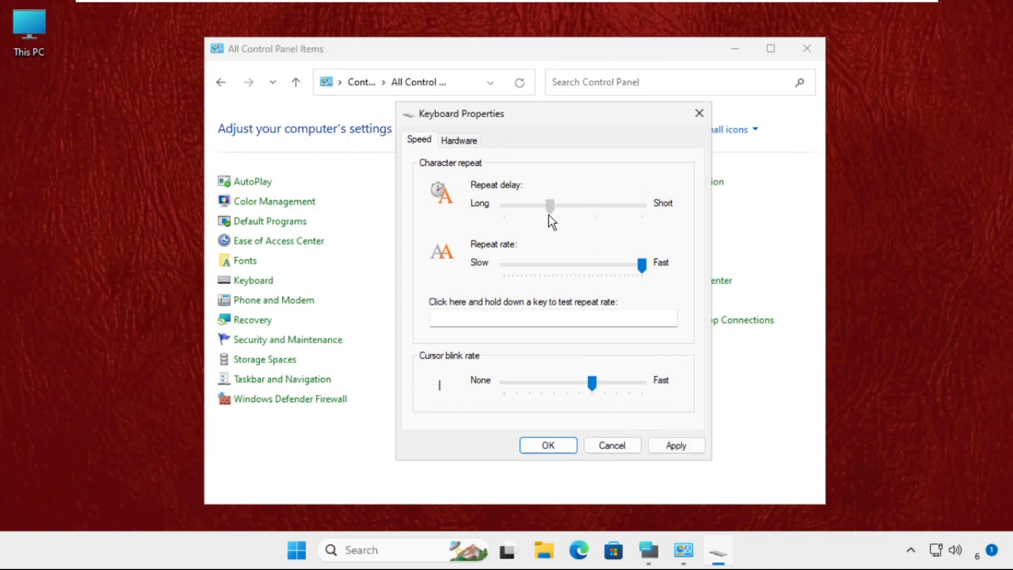
left_click_drag(550, 206, 504, 206)
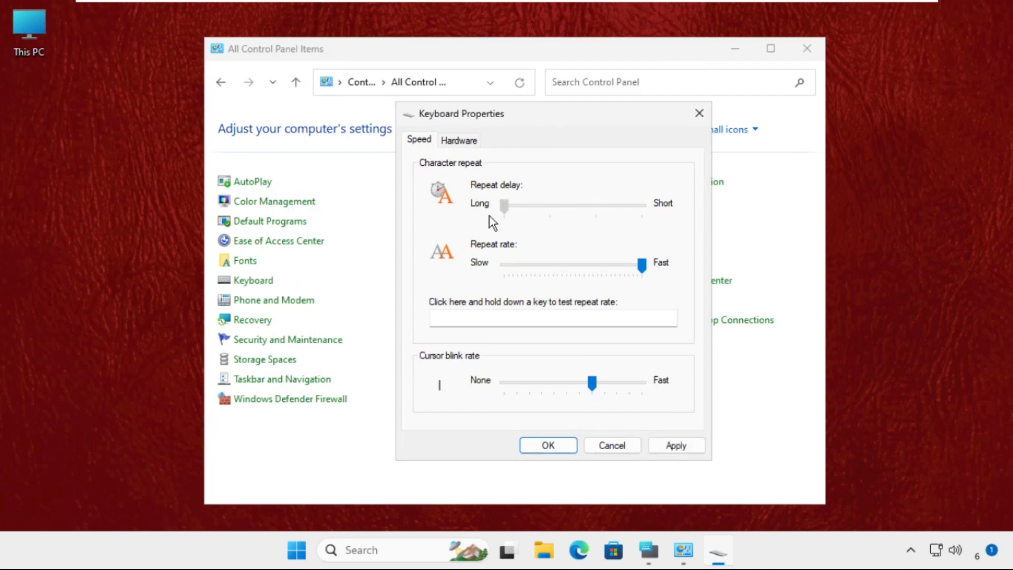
left_click_drag(506, 206, 551, 206)
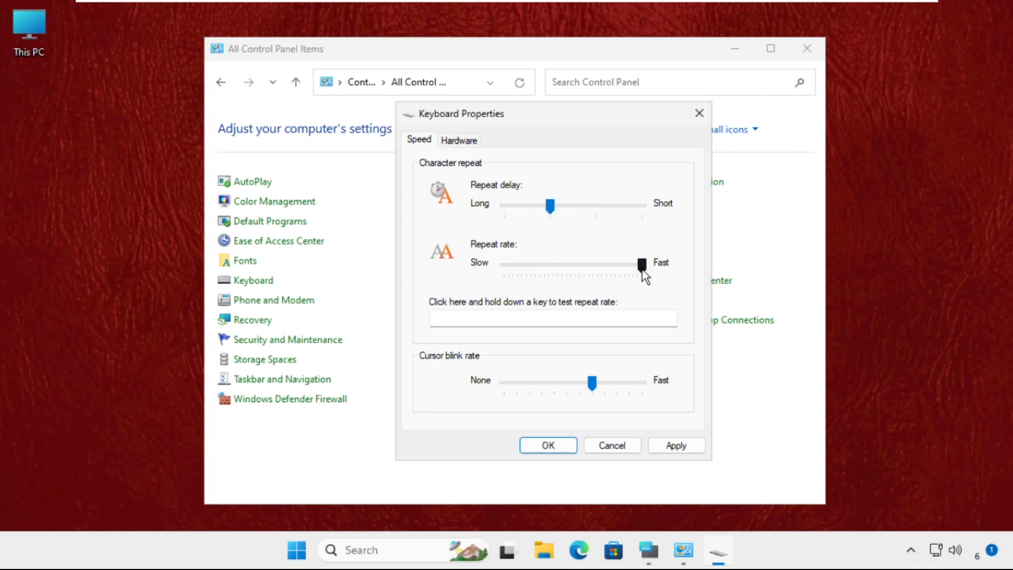
left_click(548, 445)
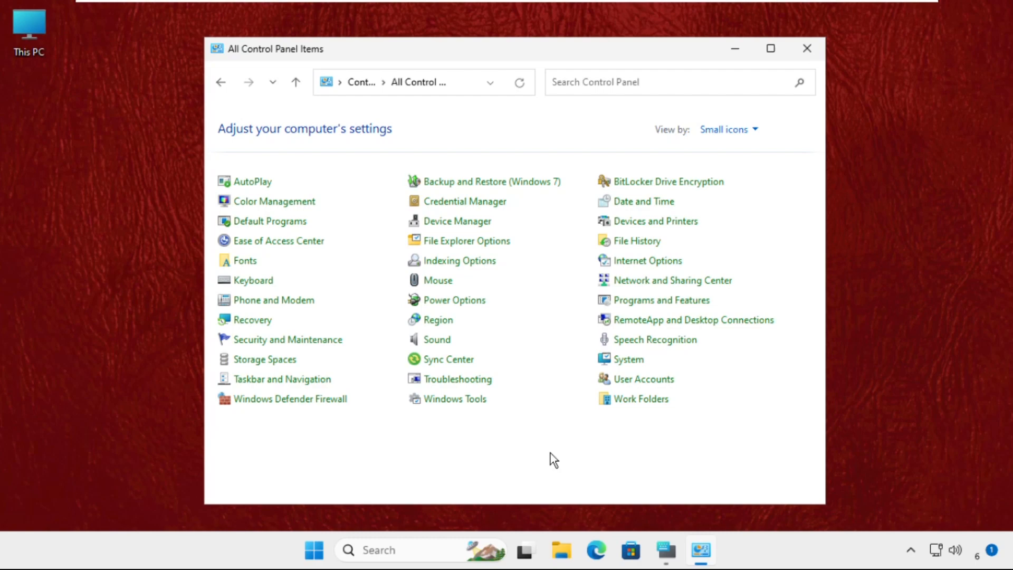
mouse_move(807, 50)
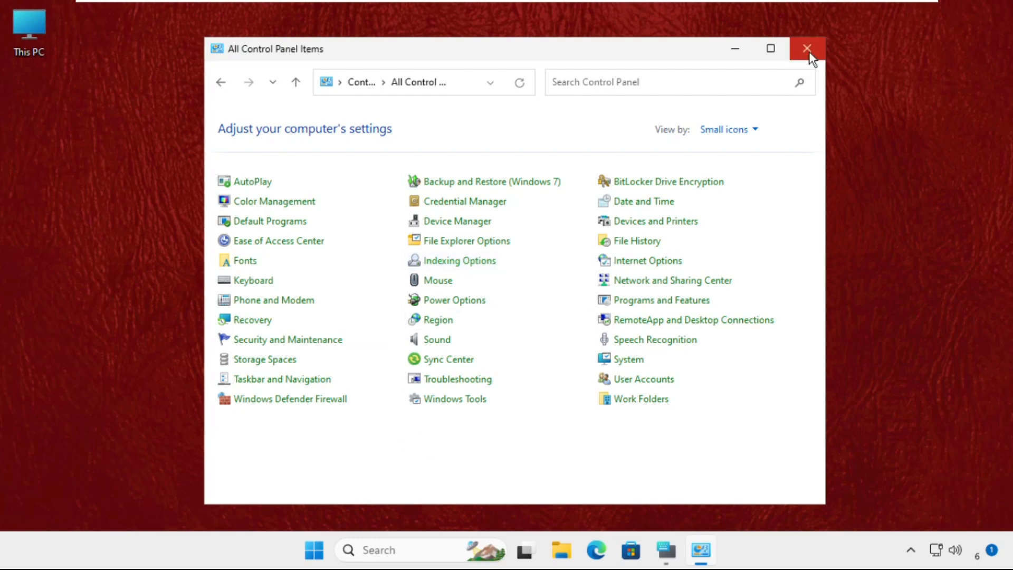
left_click(806, 49)
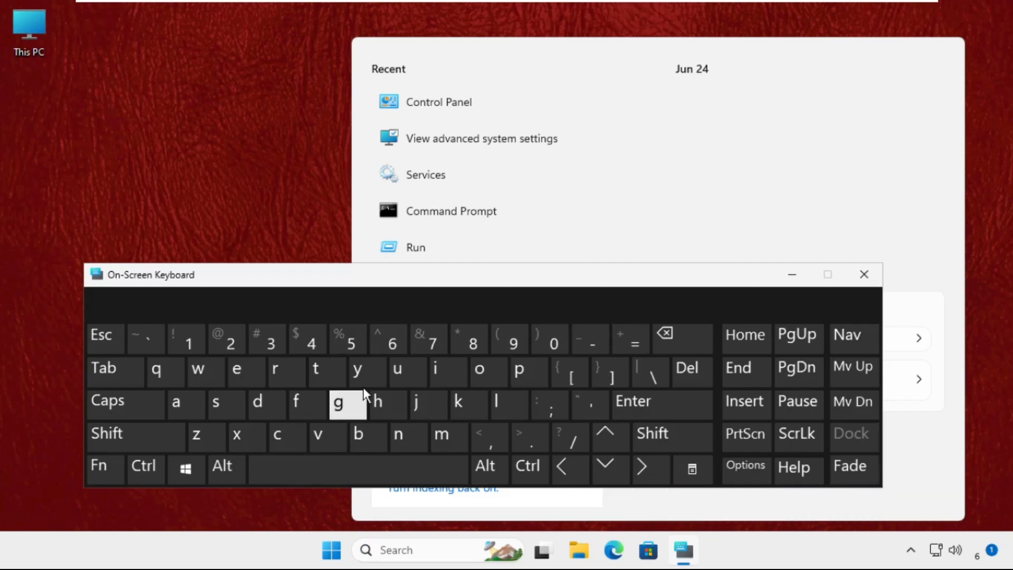
mouse_move(510, 404)
type("dev")
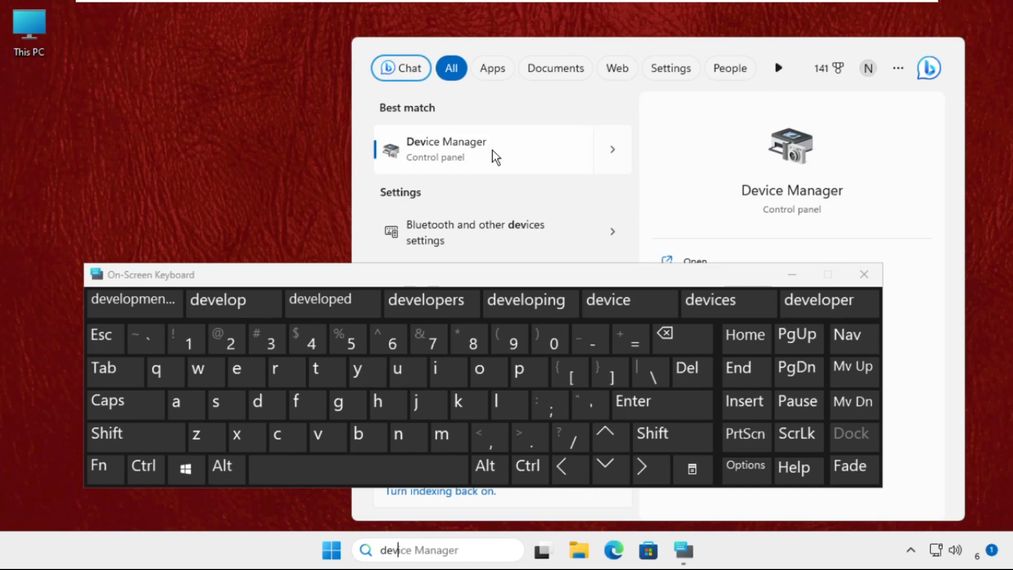
Launch Device Manager from the search results' best match.
left_click(447, 150)
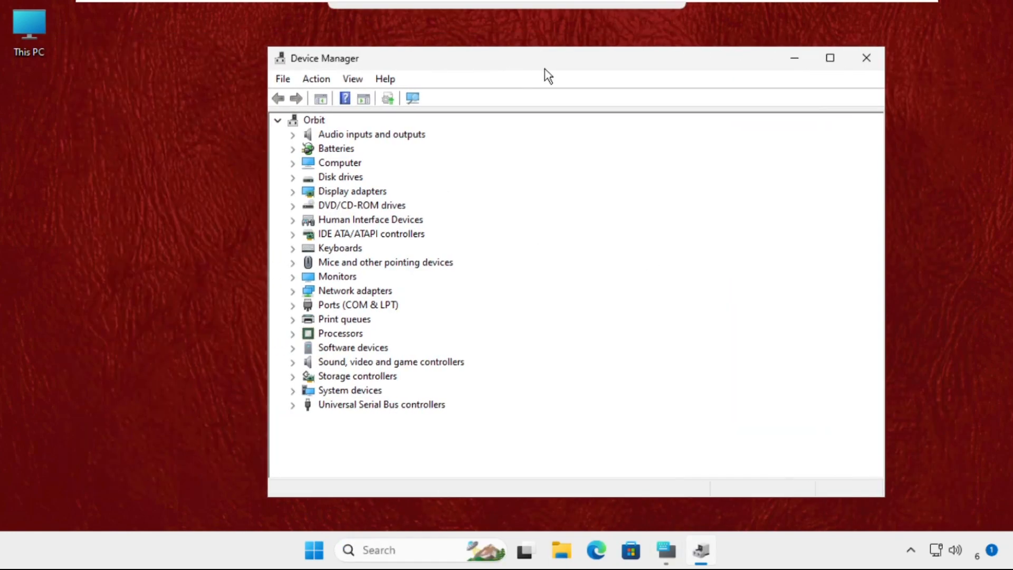
mouse_move(300, 255)
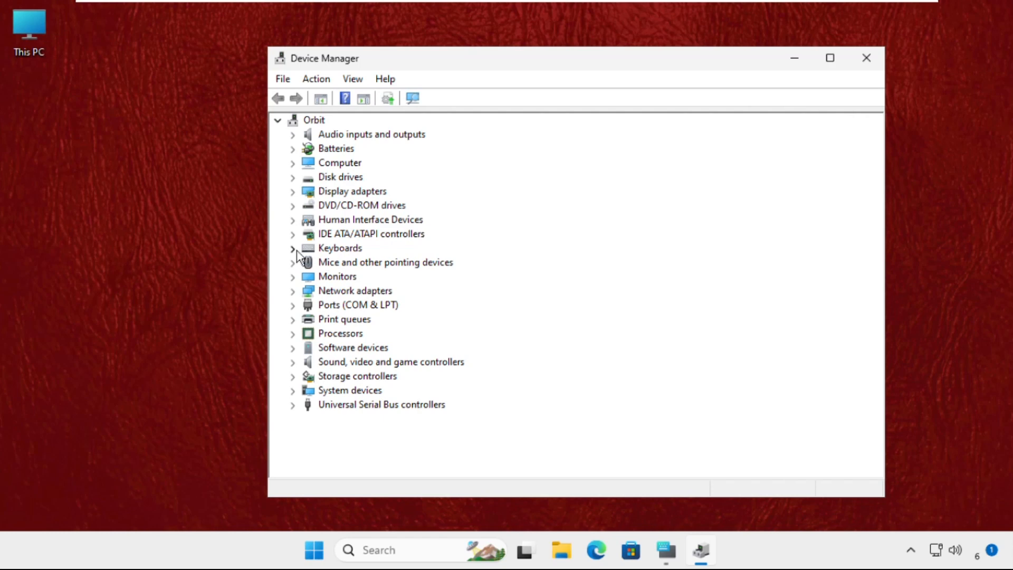
Show the Driver details of the Standard PS/2 Keyboard under Keyboards, with its properties window moved left.
left_click(292, 248)
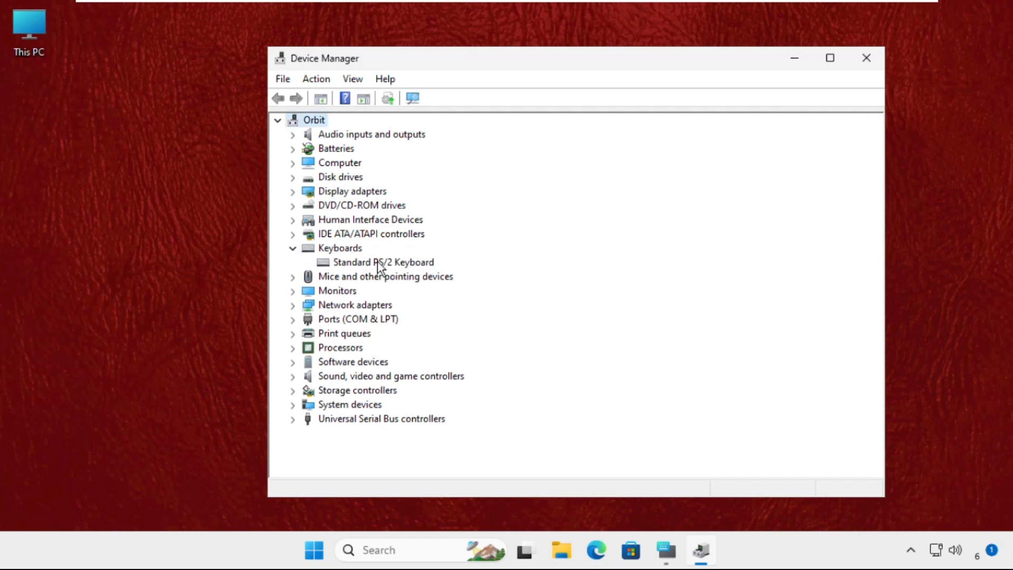
right_click(378, 262)
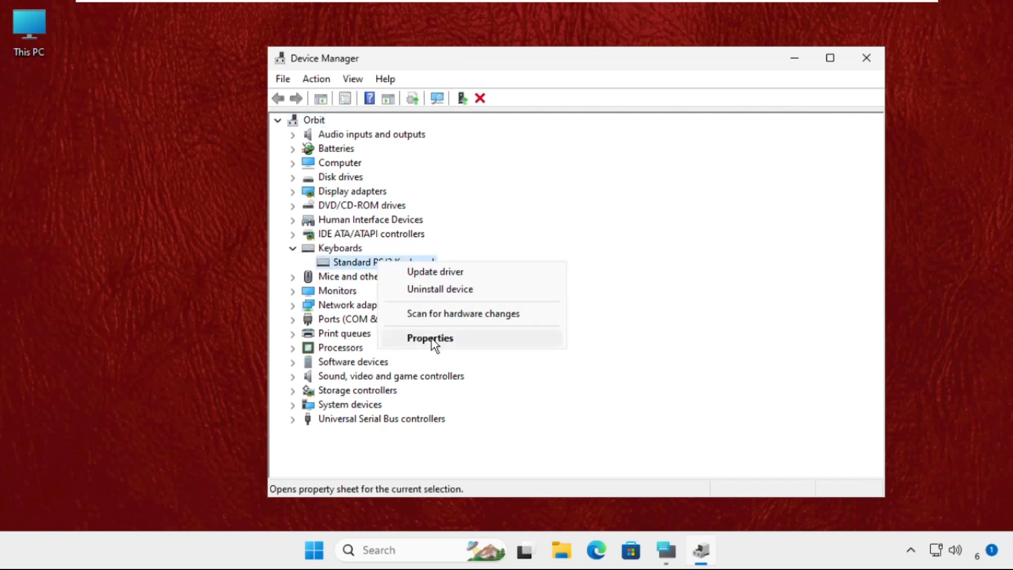
left_click(430, 338)
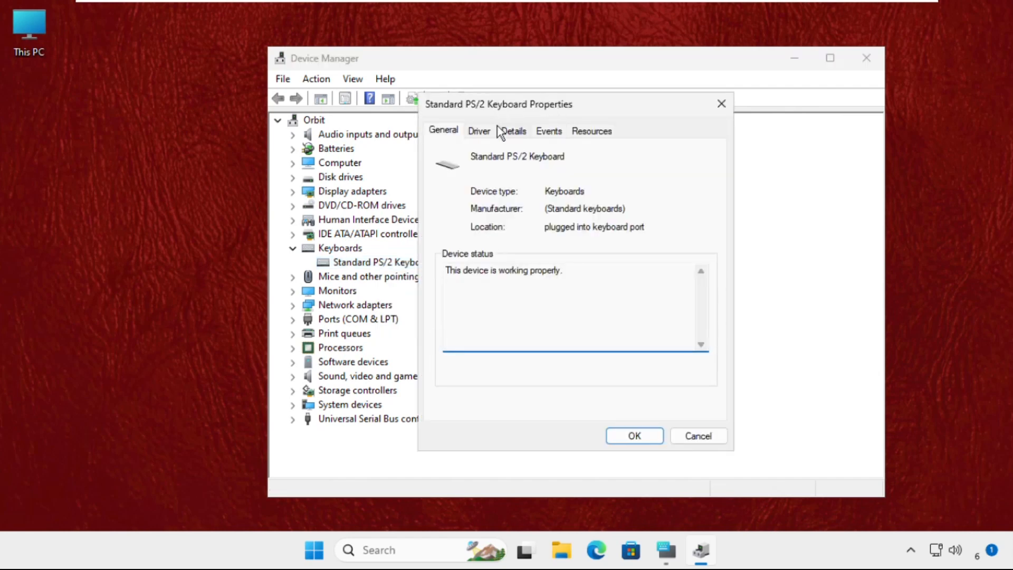
left_click_drag(497, 105, 203, 118)
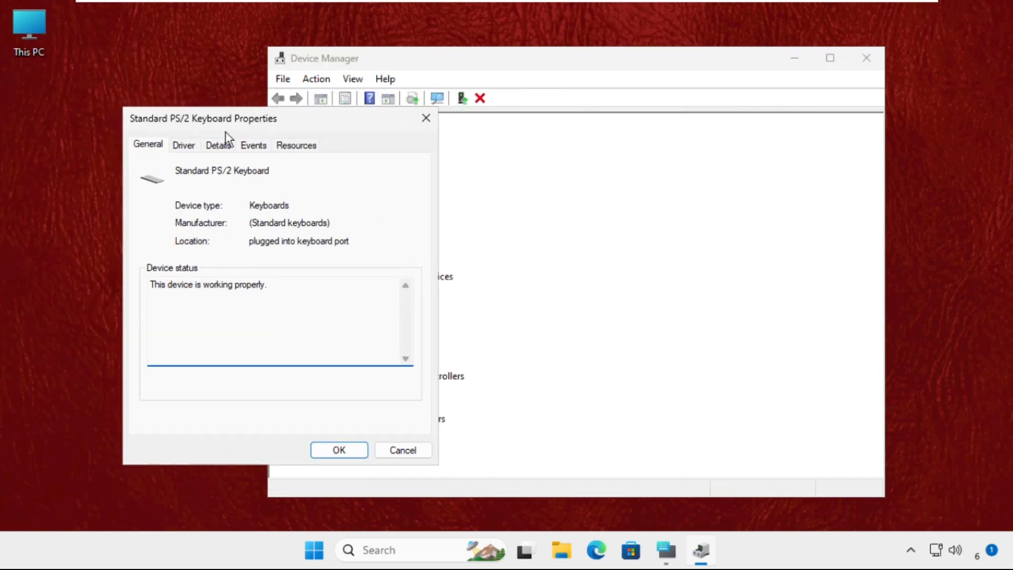
left_click(184, 145)
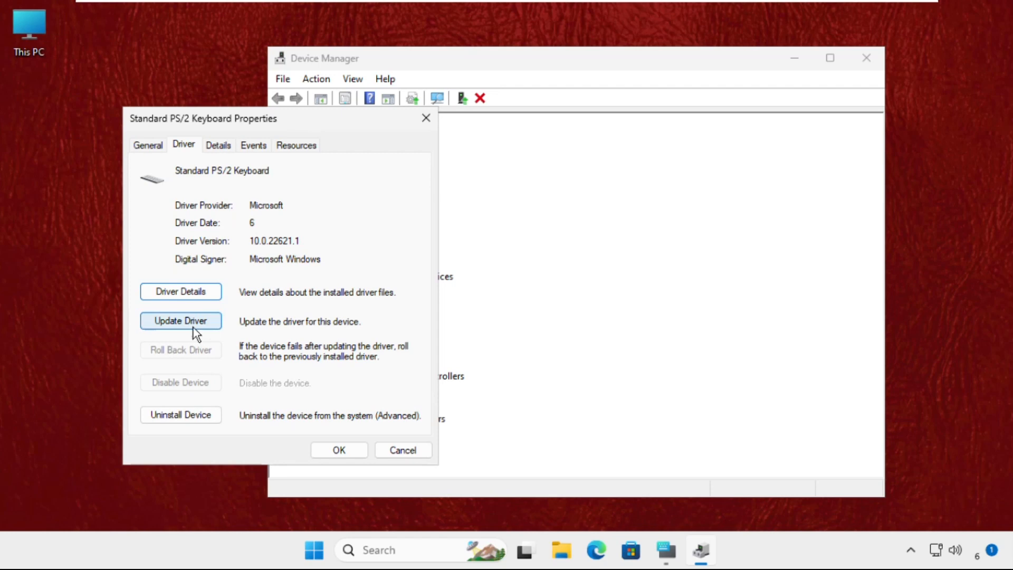
Run Update Driver with automatic search, confirming the best driver is installed, and close the window.
left_click(181, 320)
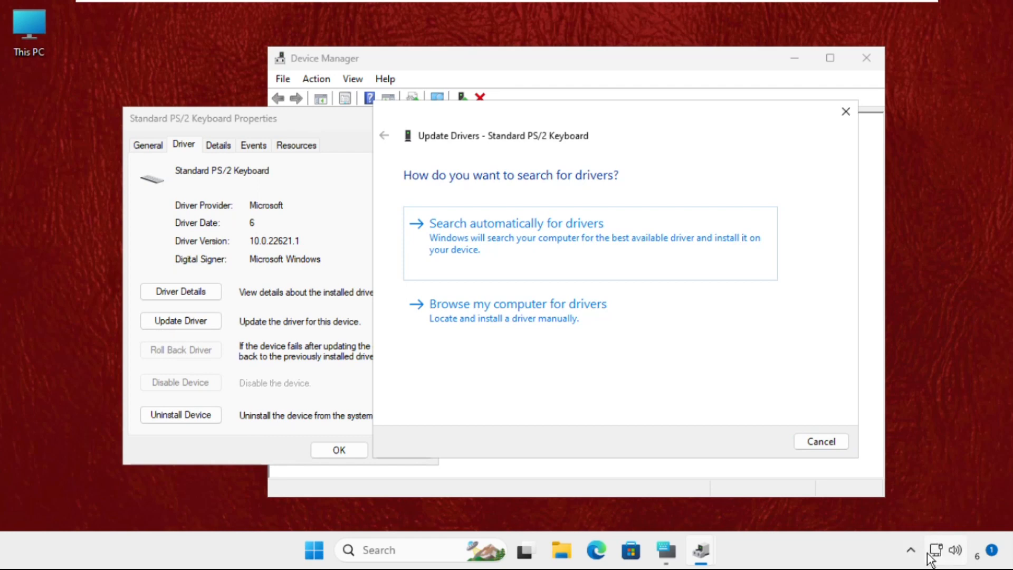
mouse_move(518, 251)
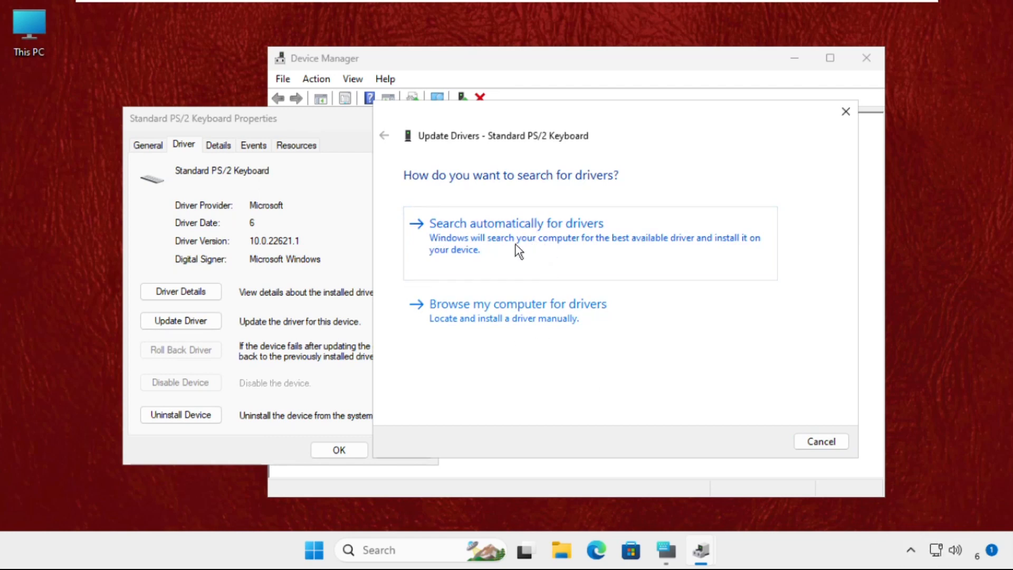
left_click(510, 224)
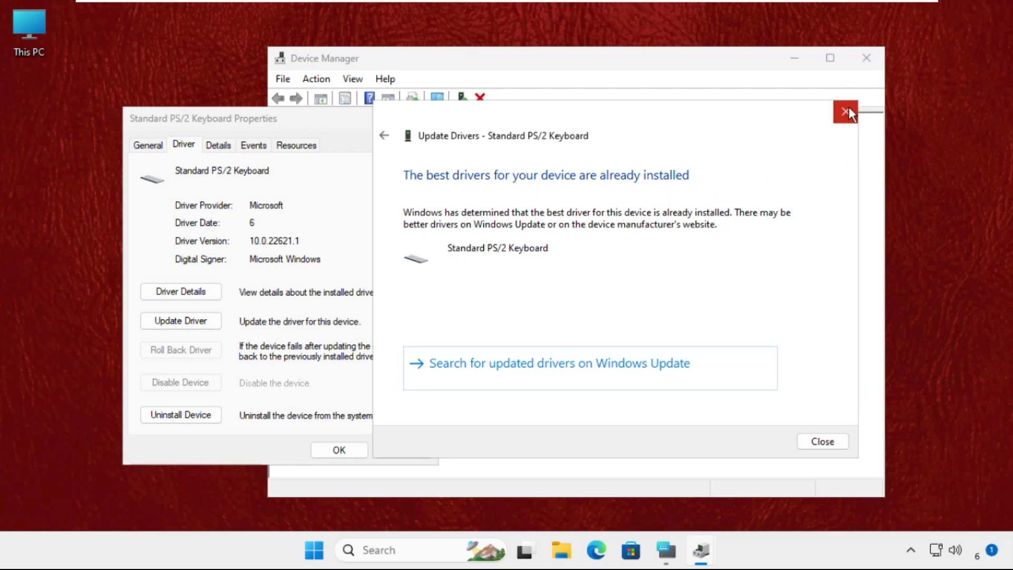
left_click(846, 110)
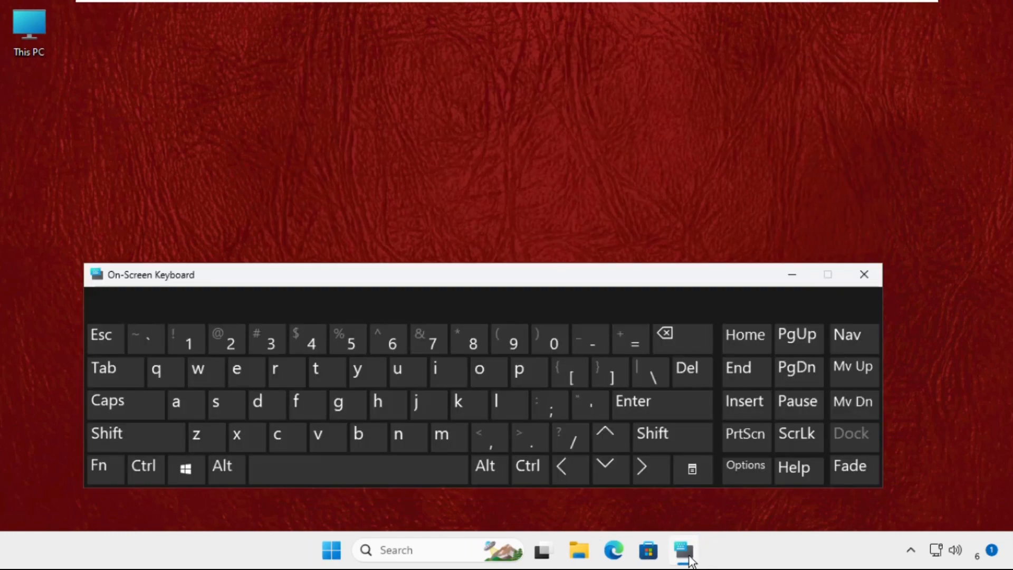
Hide the On-Screen Keyboard and choose Restart from the Start menu's Power options.
left_click(682, 551)
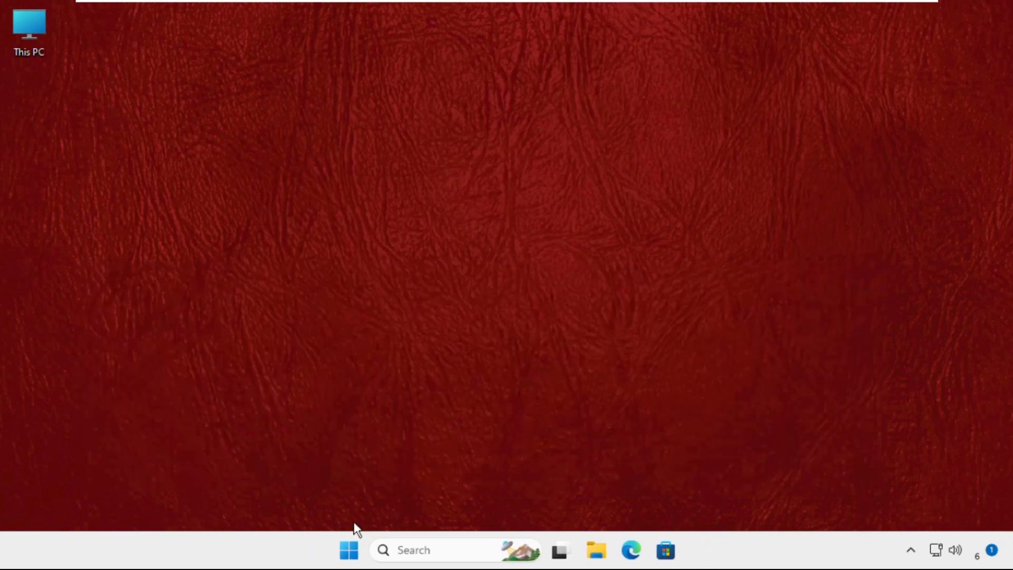
left_click(348, 565)
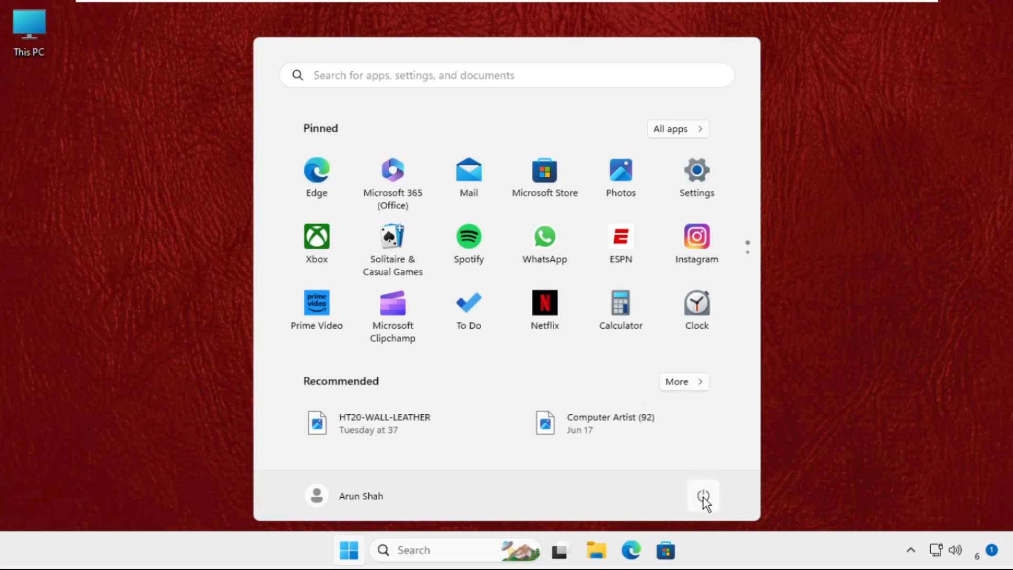
left_click(703, 496)
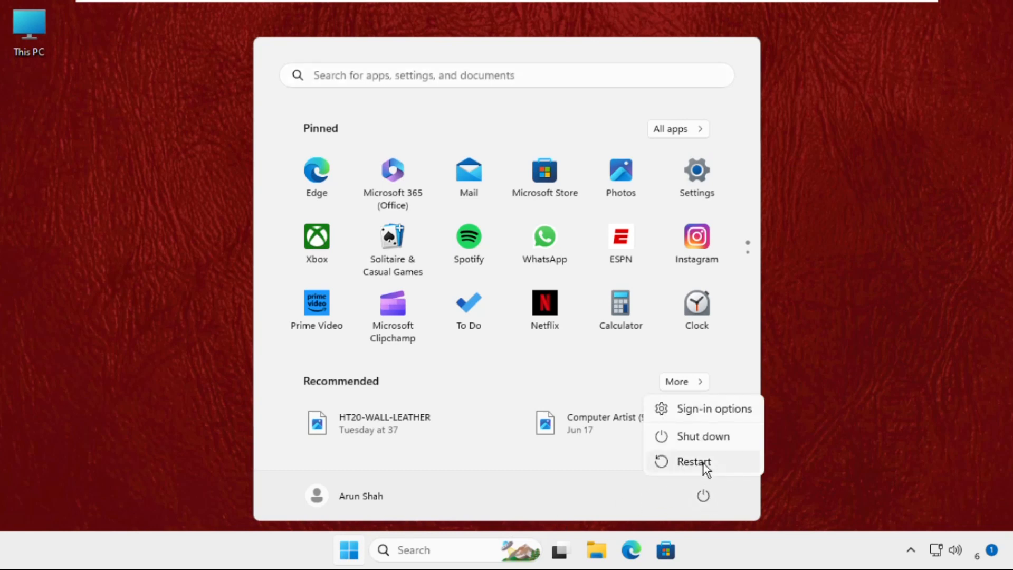
left_click(815, 368)
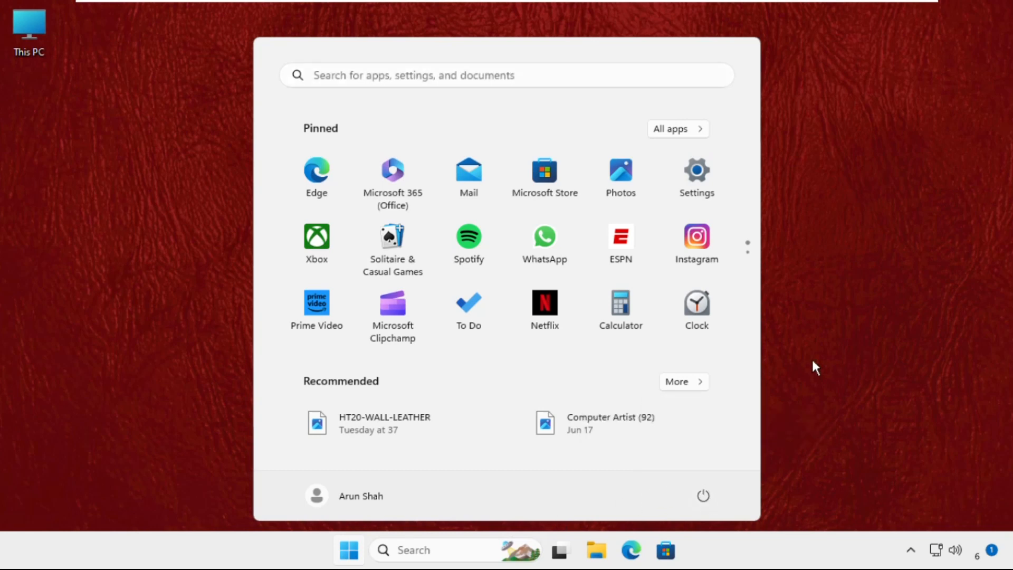